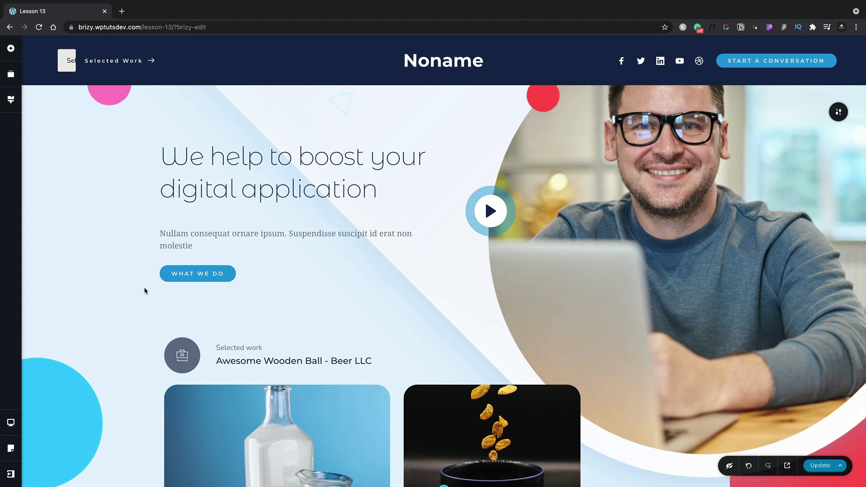
{"action": "left_click", "coordinate": [197, 274]}
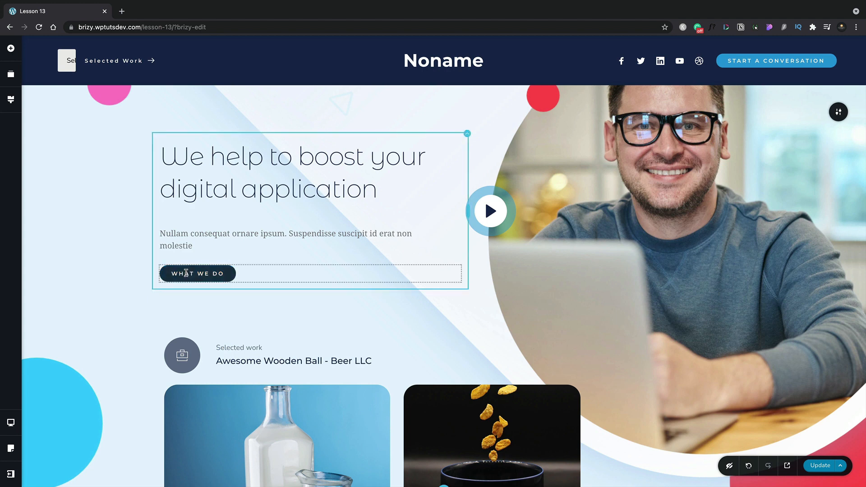
{"action": "left_click", "coordinate": [196, 273]}
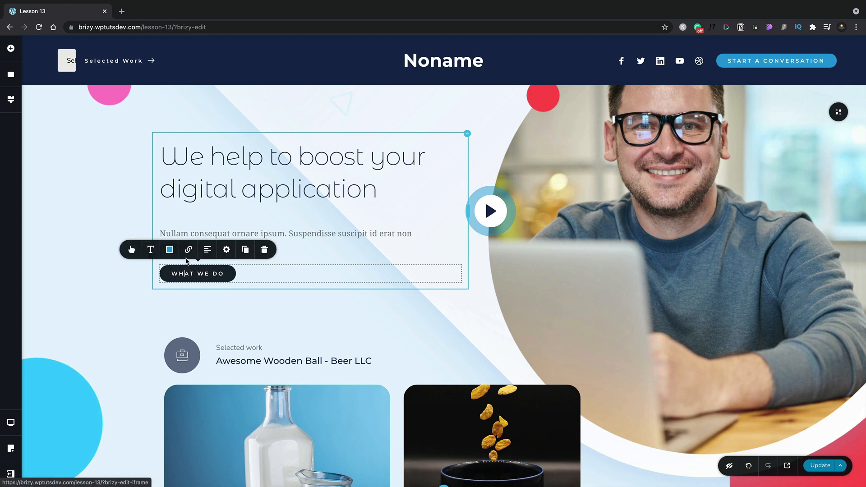
{"action": "left_click", "coordinate": [187, 249]}
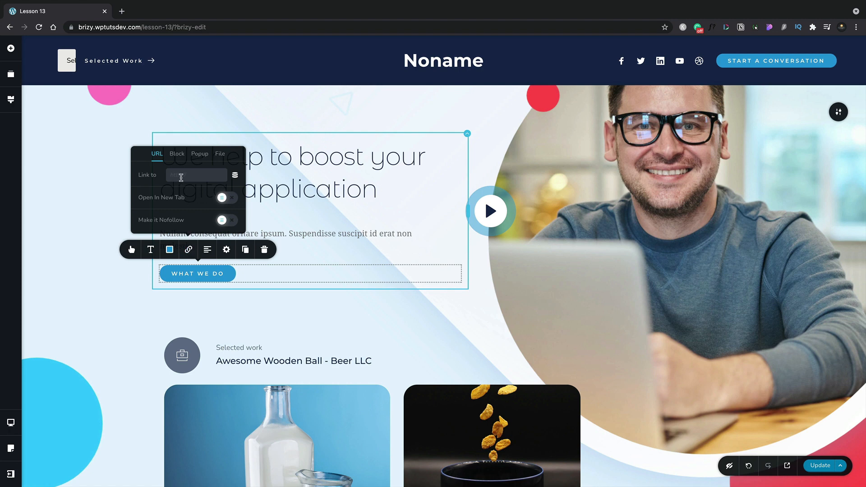
{"action": "type", "text": "https://google.com"}
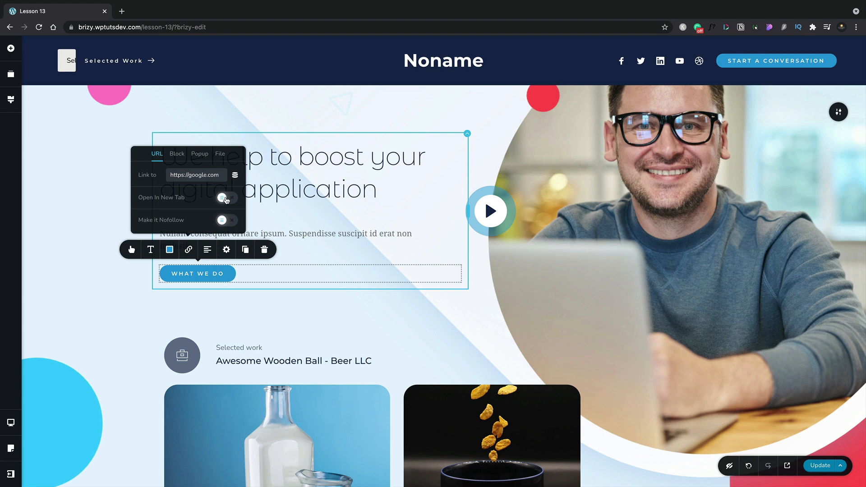
Try the new-tab and nofollow toggles on the link, then turn both back off
{"action": "left_click", "coordinate": [226, 197]}
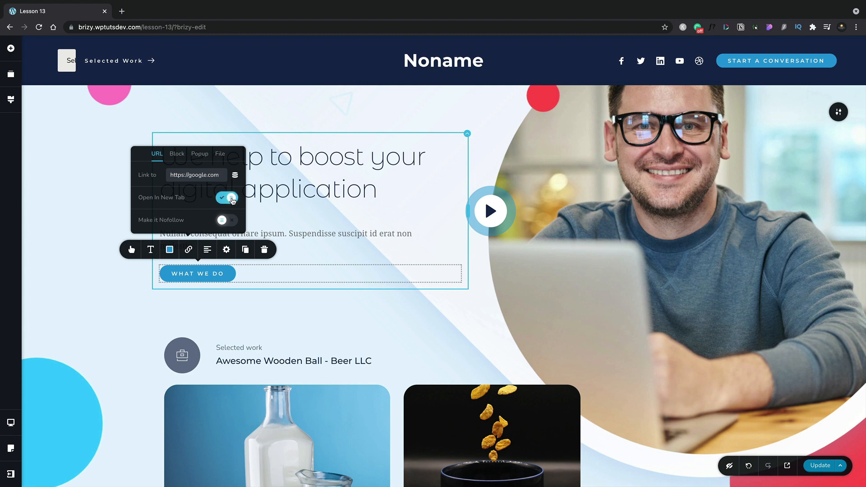
{"action": "mouse_move", "coordinate": [233, 219]}
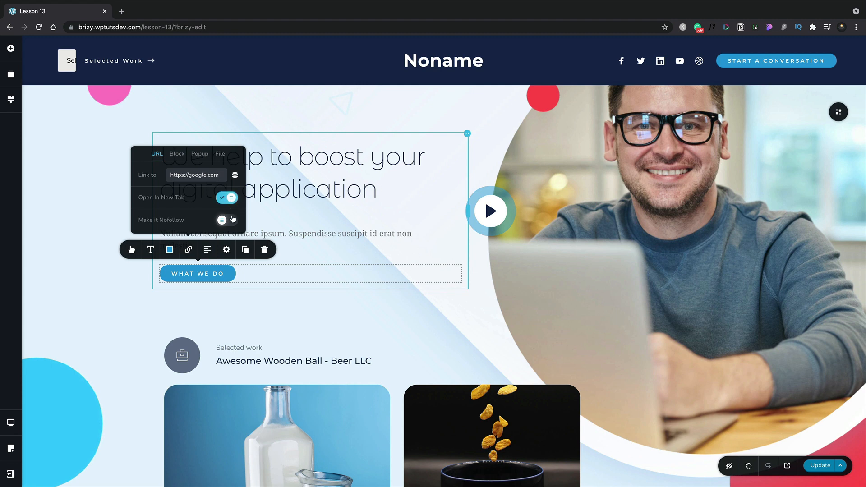
{"action": "left_click", "coordinate": [226, 220]}
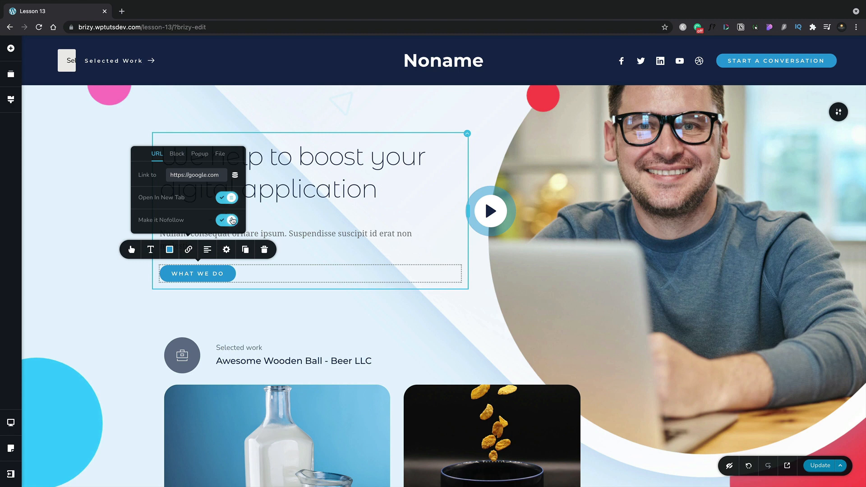
{"action": "left_click", "coordinate": [226, 197]}
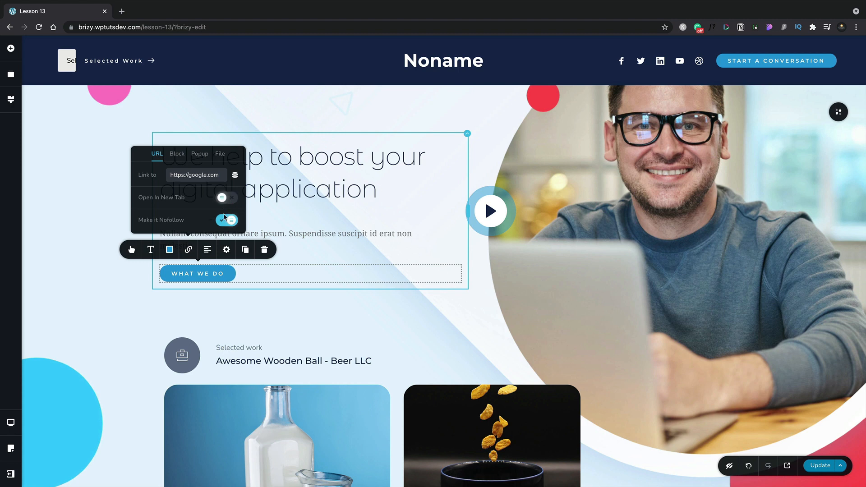
{"action": "left_click", "coordinate": [227, 220]}
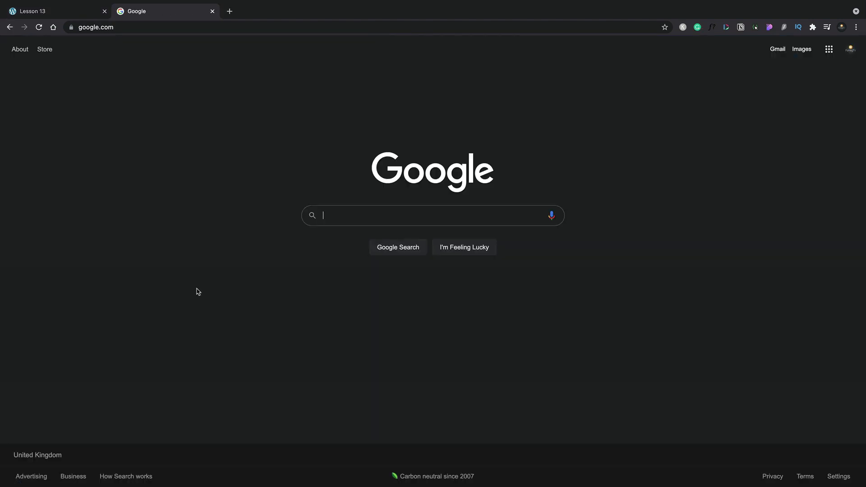
Close the Google tab, enable Open In New Tab on the link, and preview with Update
{"action": "left_click", "coordinate": [33, 11]}
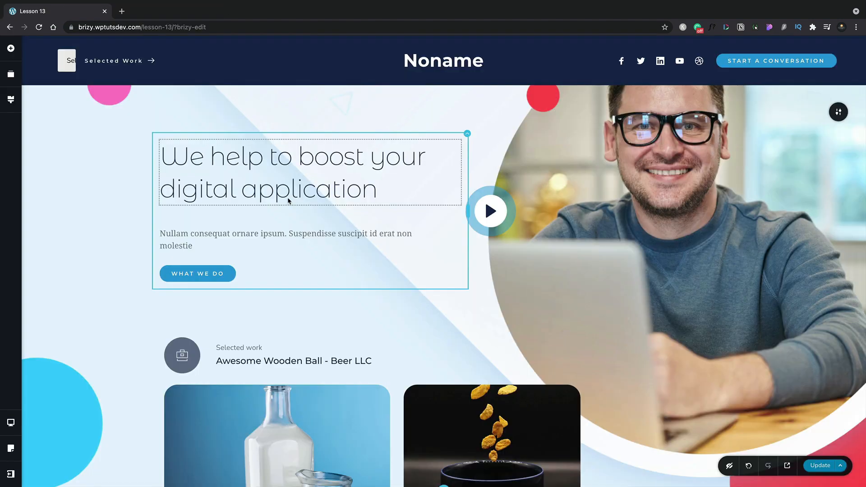
{"action": "left_click", "coordinate": [189, 249]}
{"action": "type", "text": "https://google.com"}
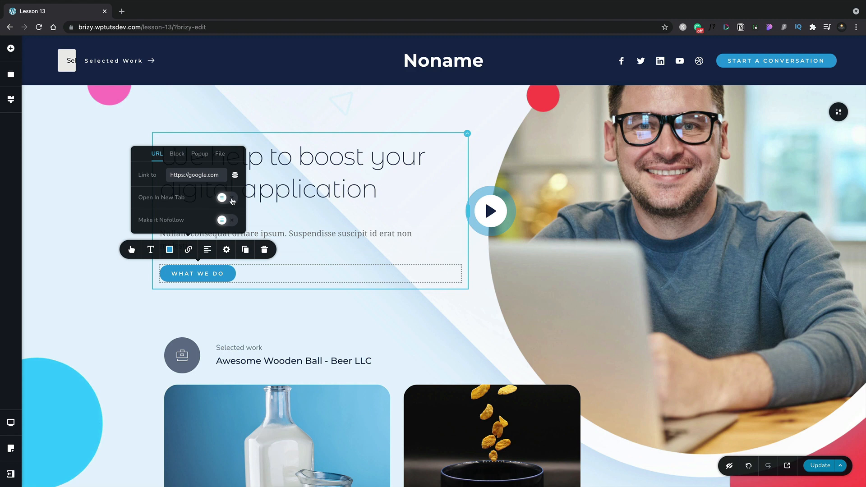
{"action": "left_click", "coordinate": [225, 197]}
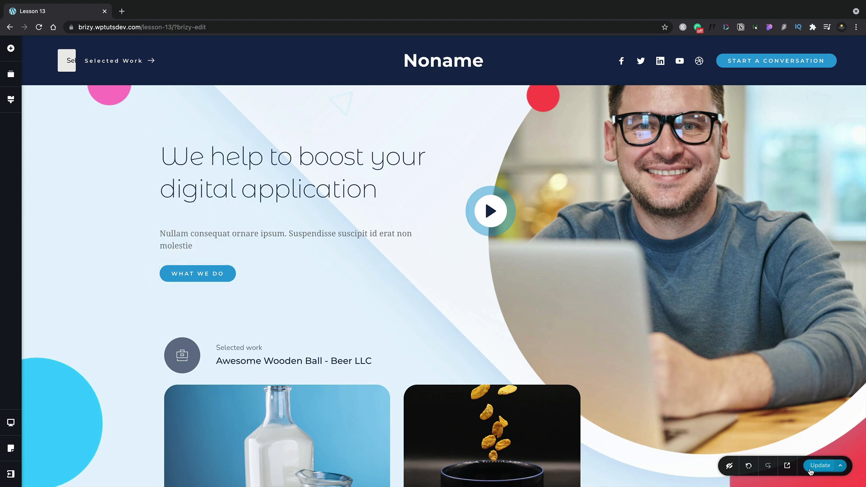
{"action": "left_click", "coordinate": [786, 465]}
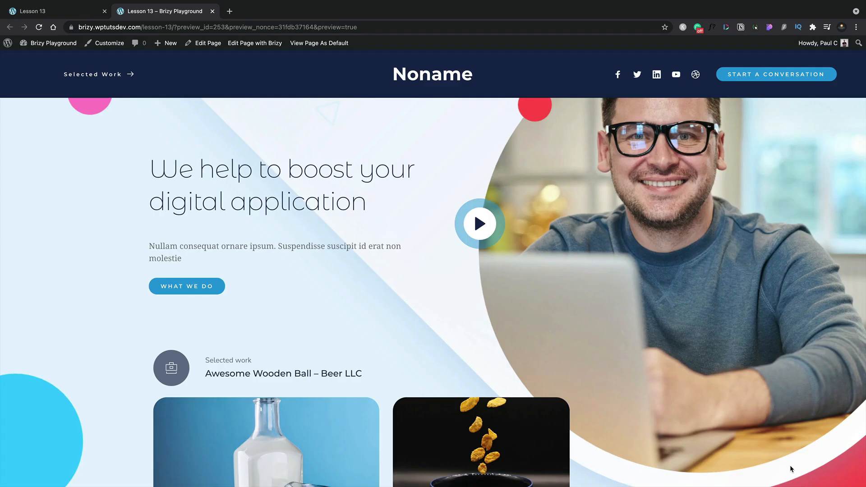
{"action": "mouse_move", "coordinate": [187, 286]}
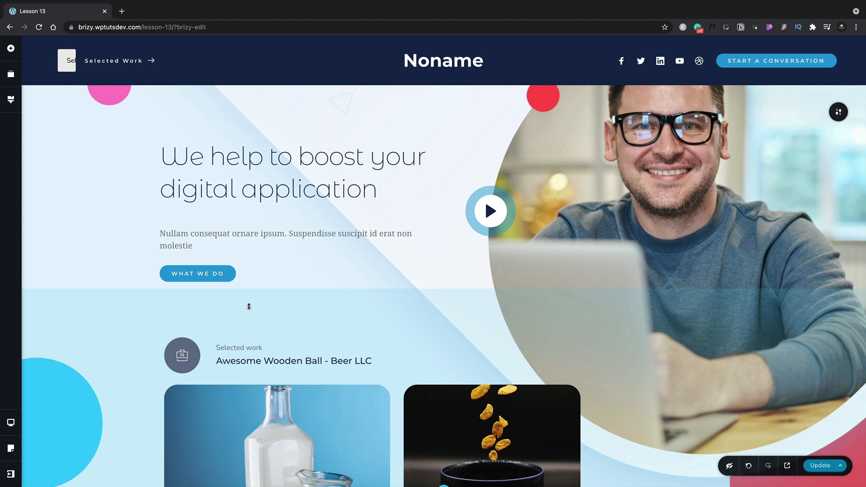
{"action": "mouse_move", "coordinate": [254, 303]}
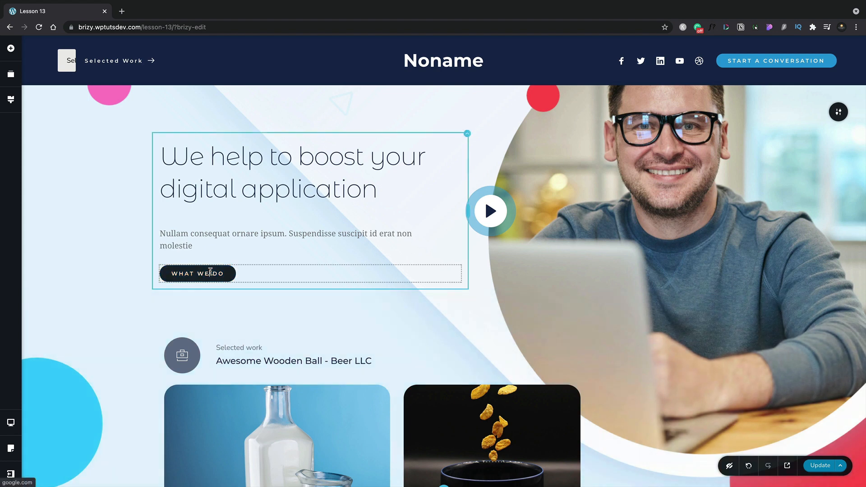
Switch the button's link from the google.com URL to the Block tab and browse the blocks
{"action": "left_click", "coordinate": [189, 249]}
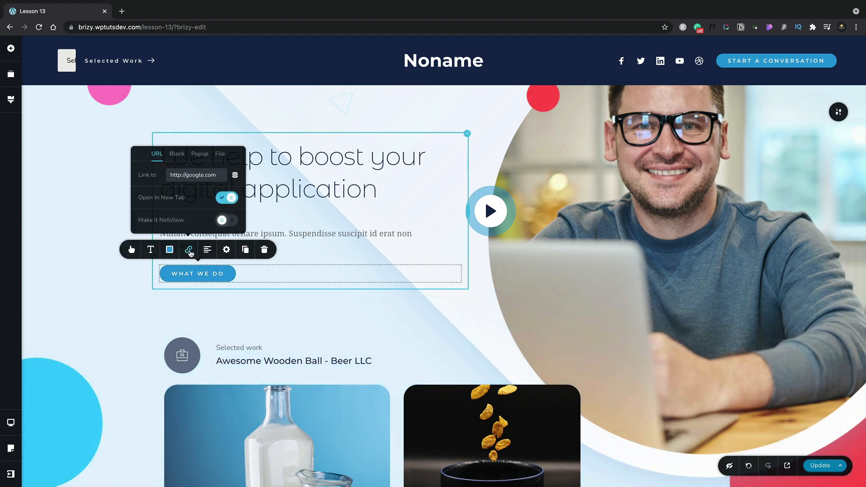
{"action": "triple_click", "coordinate": [193, 175]}
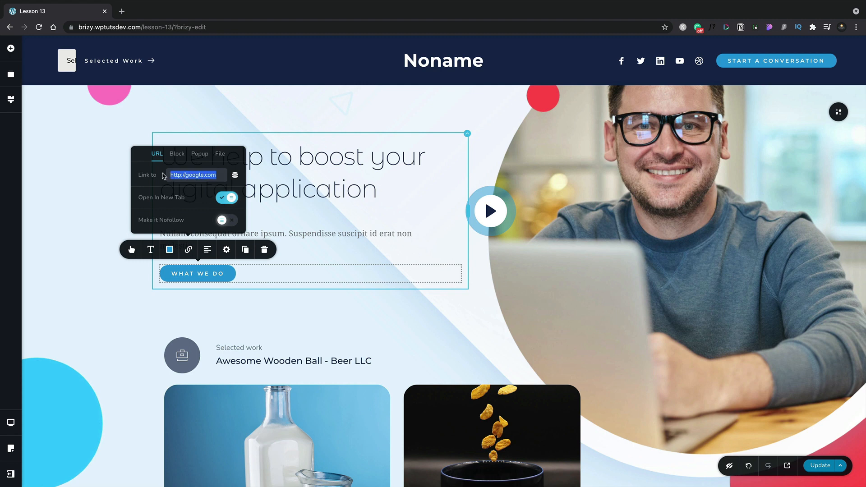
{"action": "left_click", "coordinate": [226, 197]}
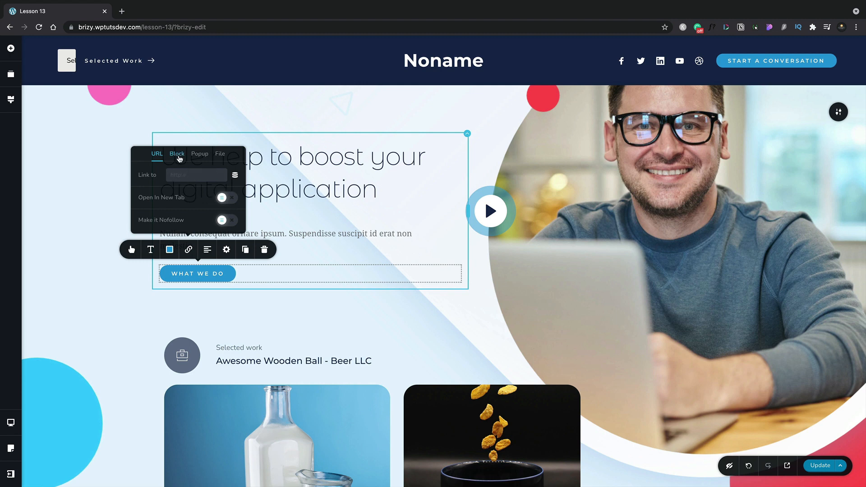
{"action": "left_click", "coordinate": [177, 153]}
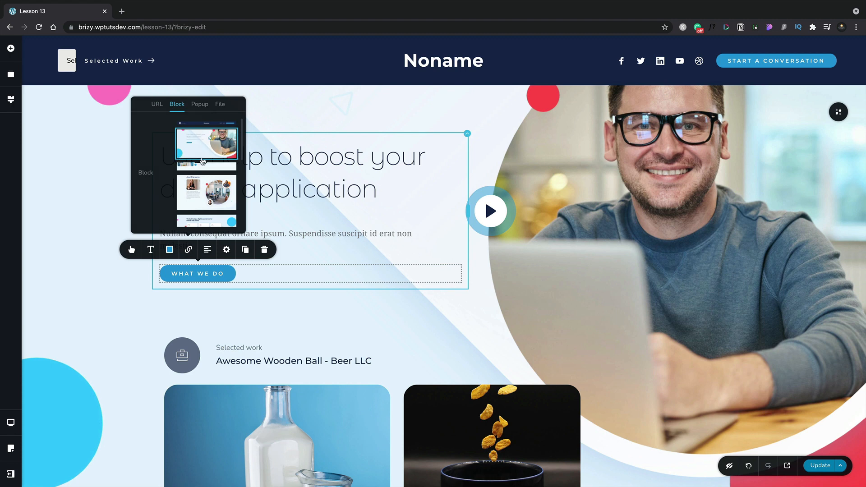
{"action": "scroll", "scroll_direction": "down", "scroll_amount": 3}
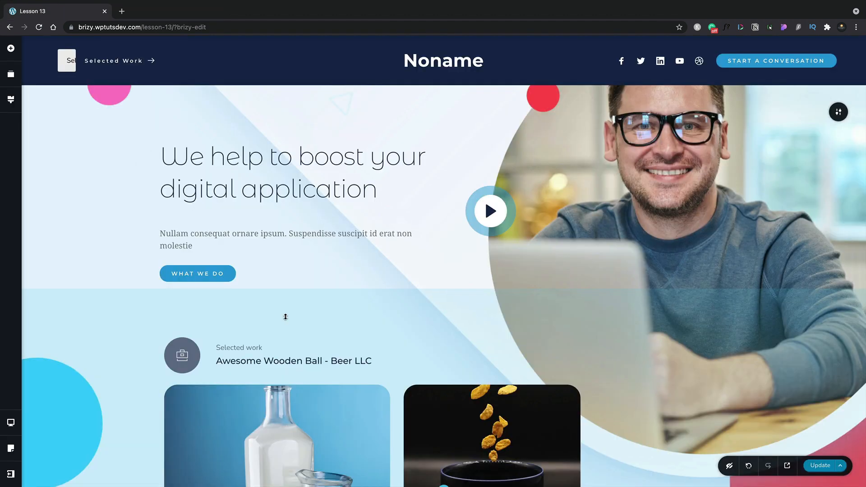
{"action": "left_click", "coordinate": [197, 273]}
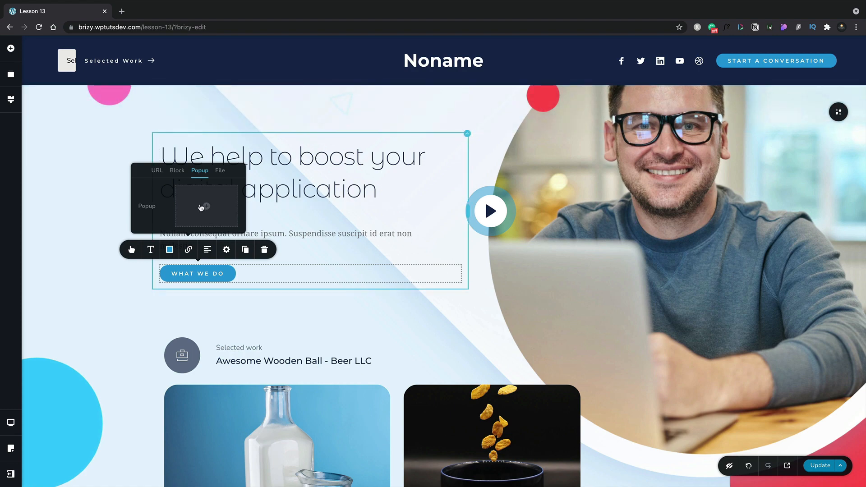
{"action": "left_click", "coordinate": [205, 207]}
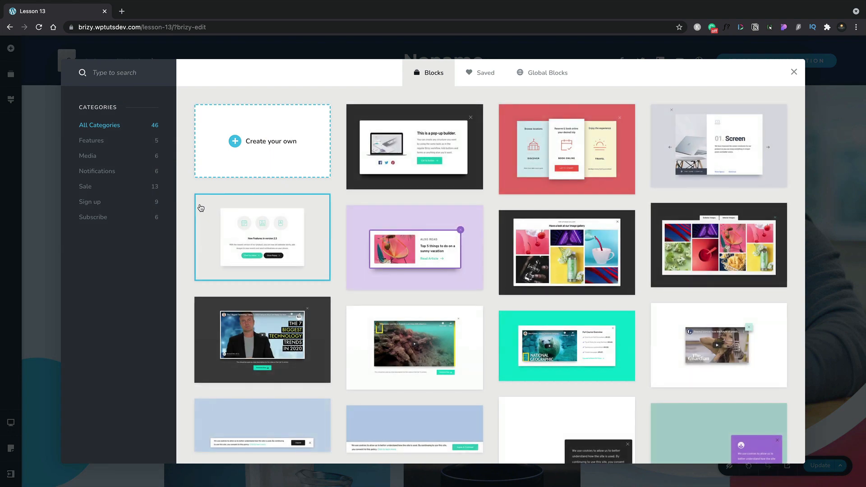
{"action": "mouse_move", "coordinate": [322, 226]}
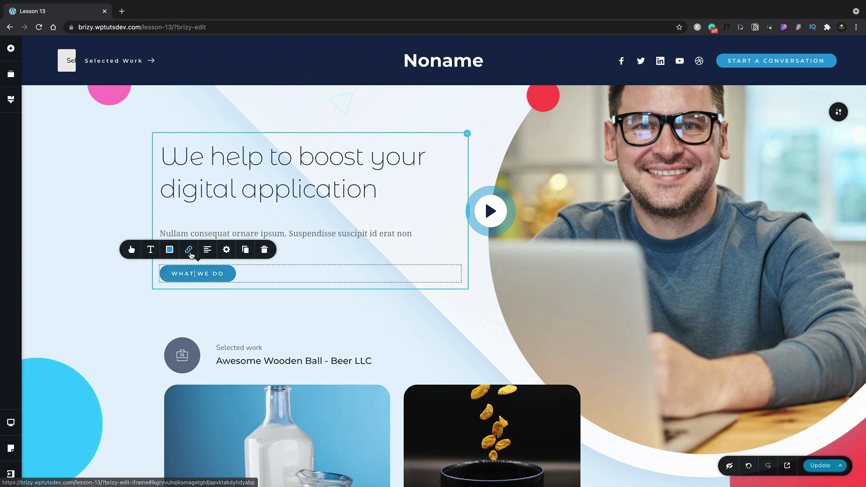
Link the button to brizy-pro-2.3.7.zip from the Media Library and test the download in preview
{"action": "left_click", "coordinate": [188, 249]}
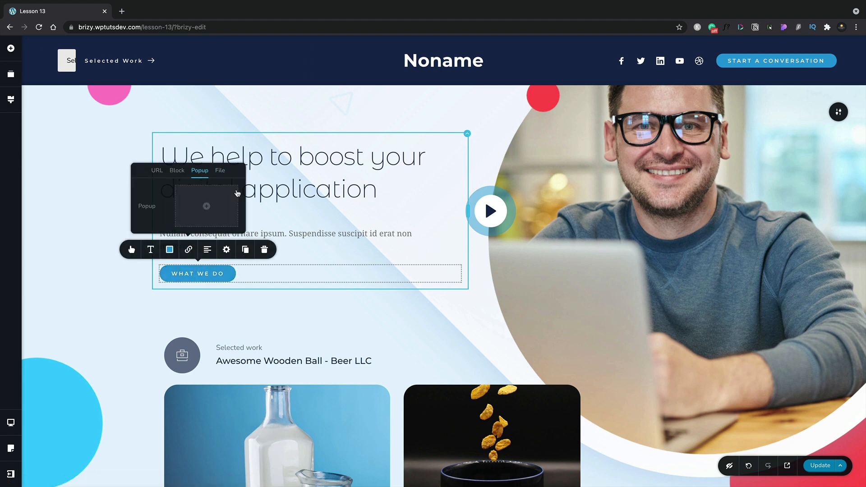
{"action": "left_click", "coordinate": [219, 190]}
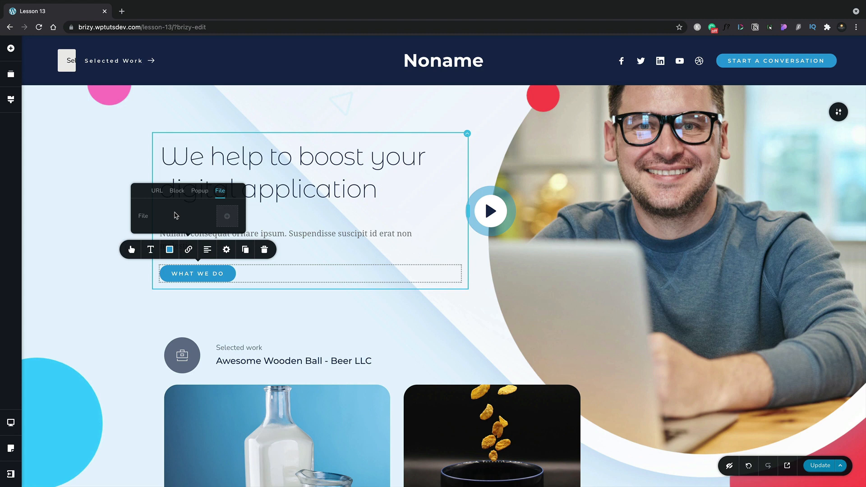
{"action": "left_click", "coordinate": [227, 216]}
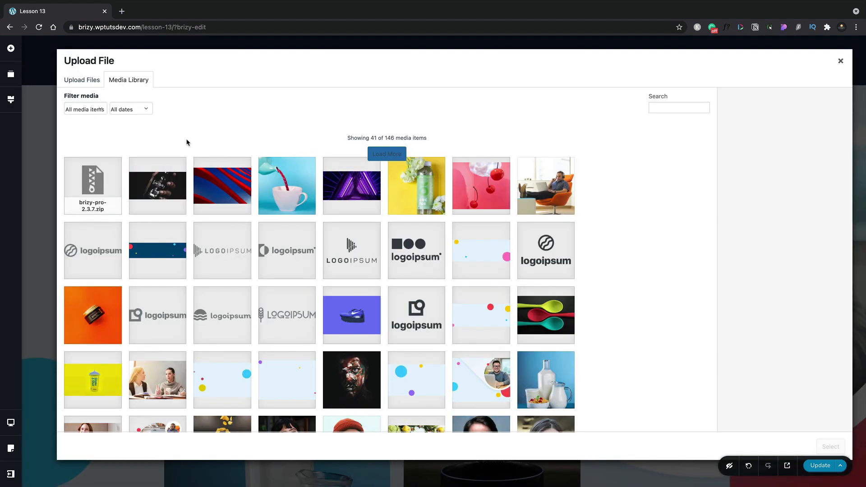
{"action": "mouse_move", "coordinate": [99, 175]}
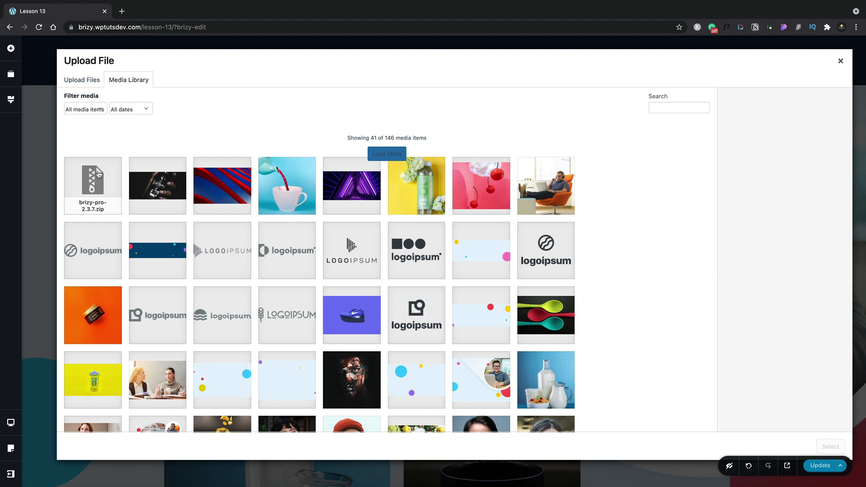
{"action": "left_click", "coordinate": [92, 185]}
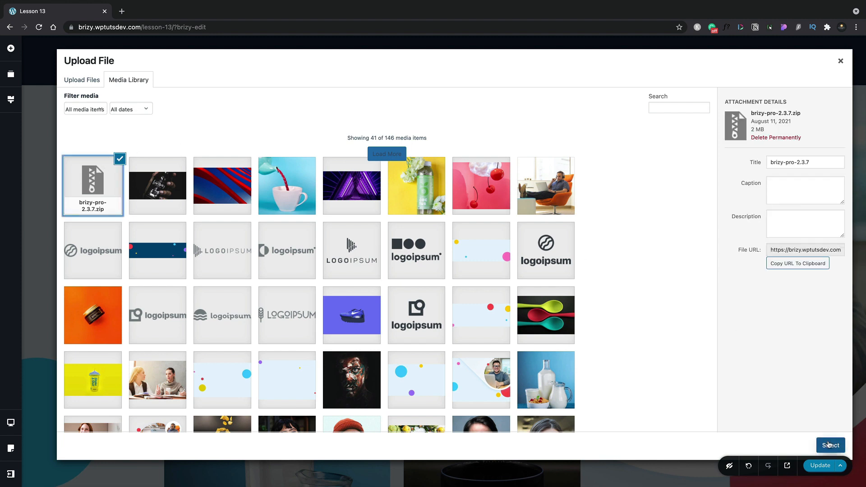
{"action": "left_click", "coordinate": [830, 445]}
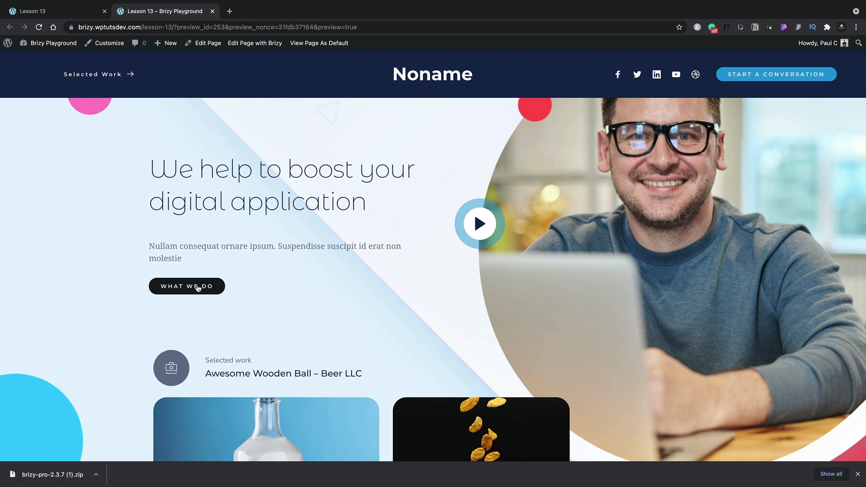
{"action": "left_click", "coordinate": [254, 43]}
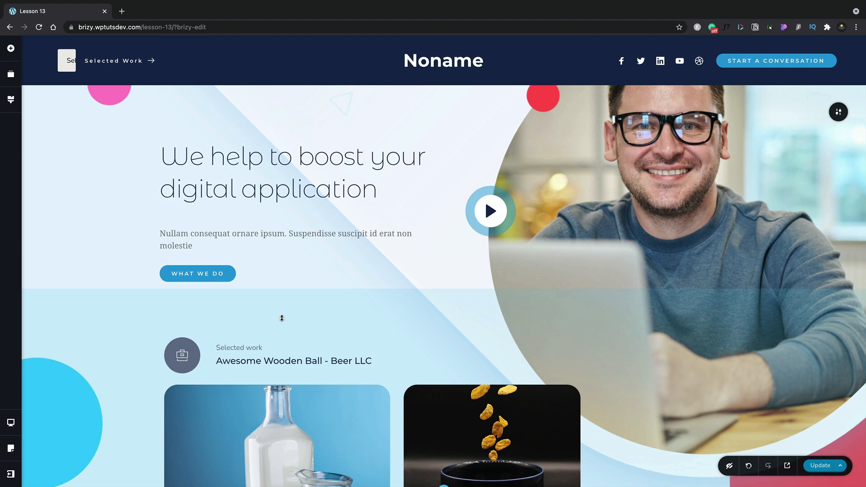
Highlight 'Wooden Ball' in the Selected work heading and choose a Block link for it
{"action": "scroll", "scroll_direction": "down", "scroll_amount": 3}
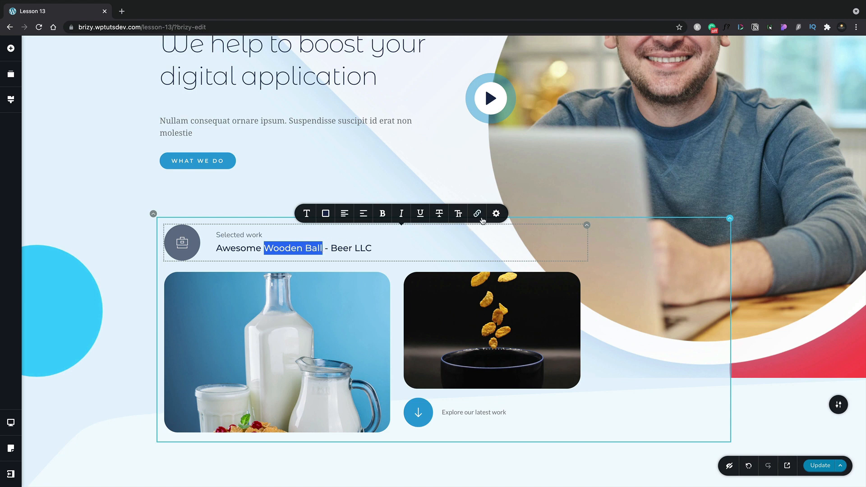
{"action": "left_click", "coordinate": [477, 214]}
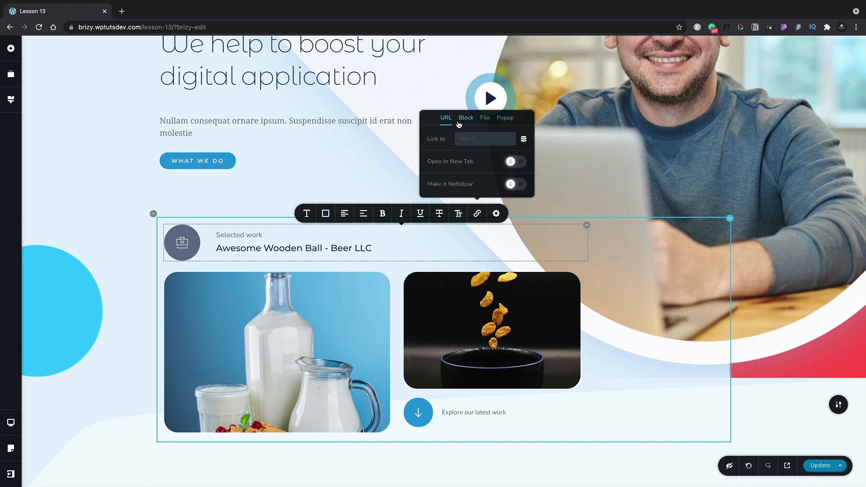
{"action": "left_click", "coordinate": [466, 118]}
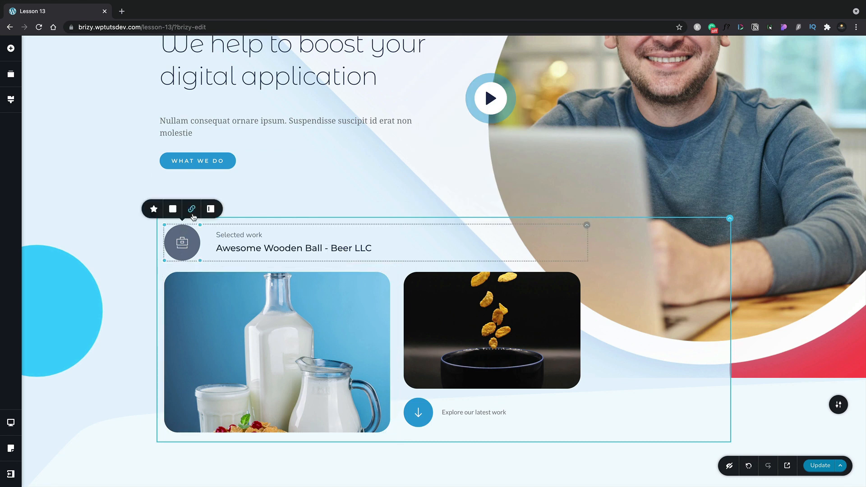
{"action": "mouse_move", "coordinate": [192, 209]}
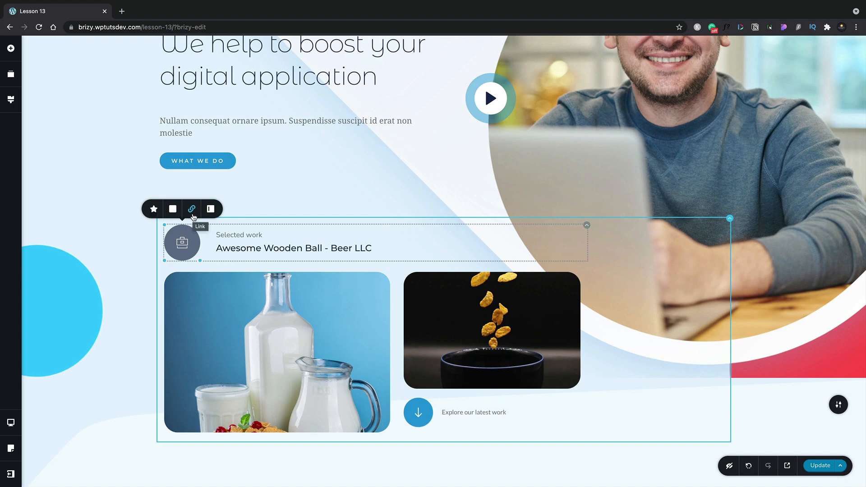